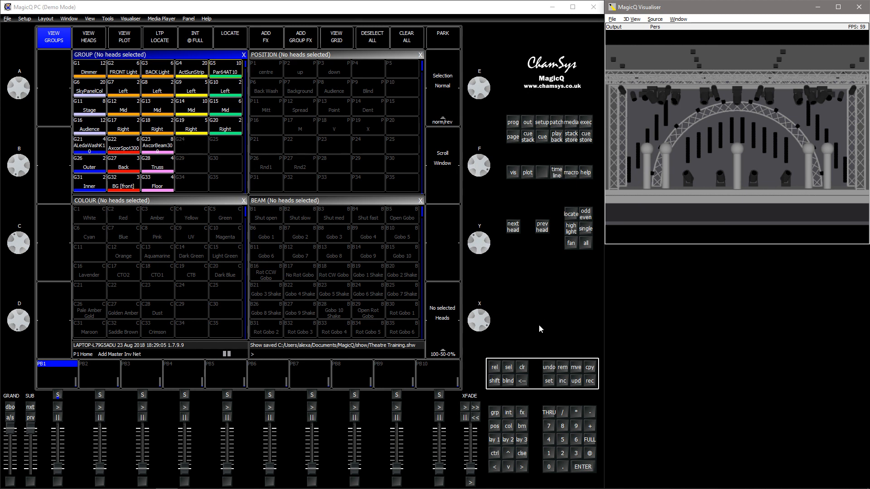
mouse_move(531, 328)
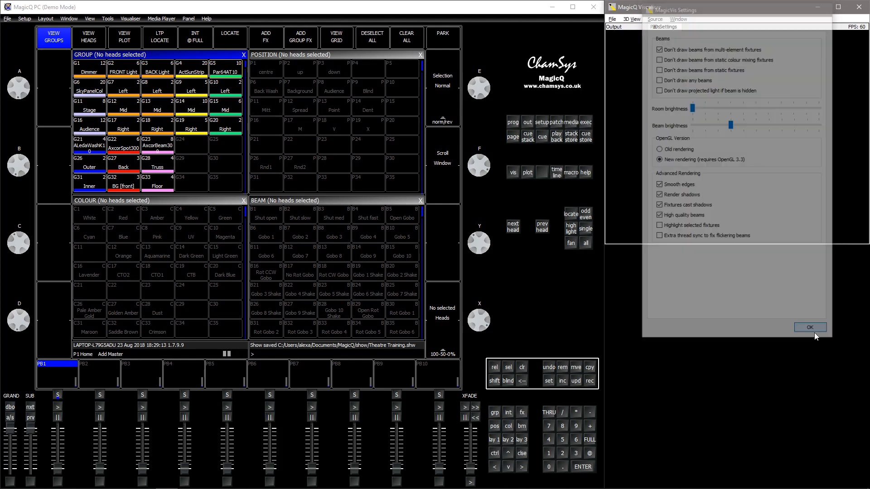
- Confirm the visualiser settings with the lowered room brightness
left_click(809, 327)
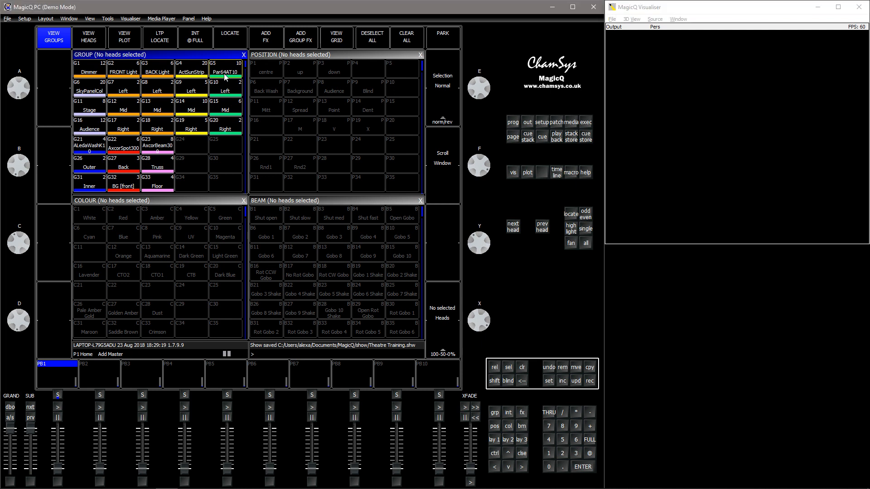
- Wash the Par64AT10 group in Maroon and aim the Axcor spots at P7 Background
left_click(225, 69)
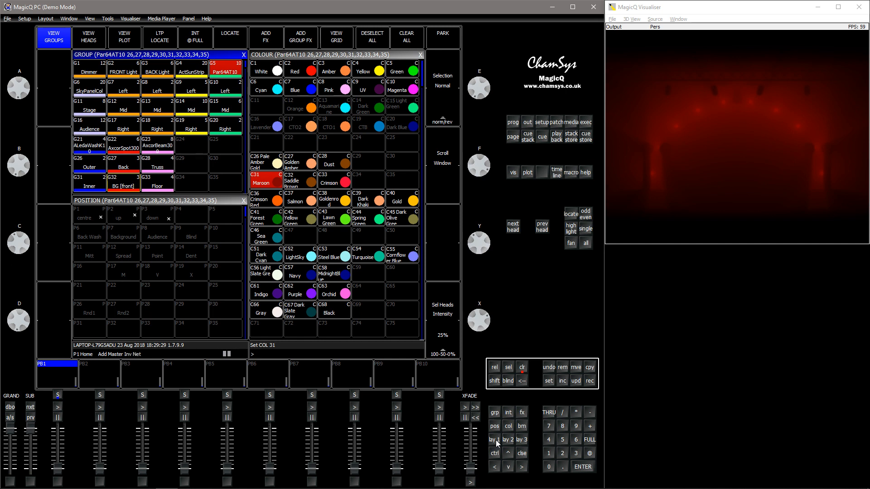
mouse_move(692, 106)
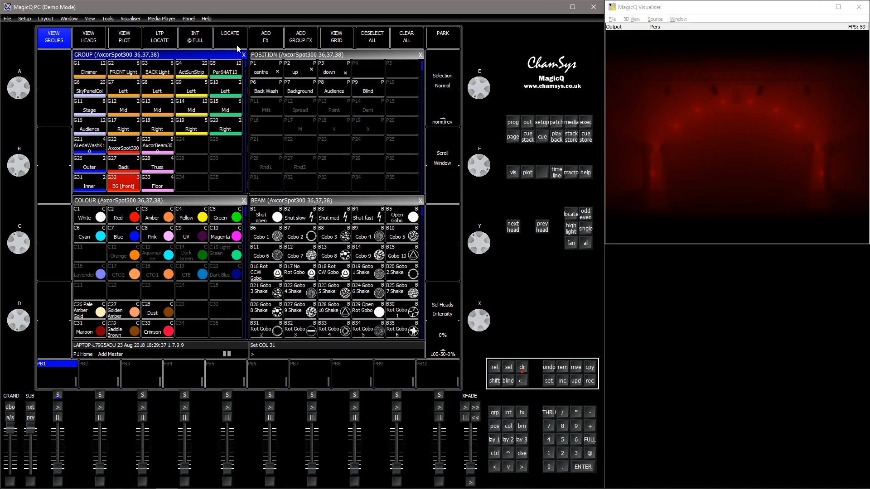
left_click(300, 90)
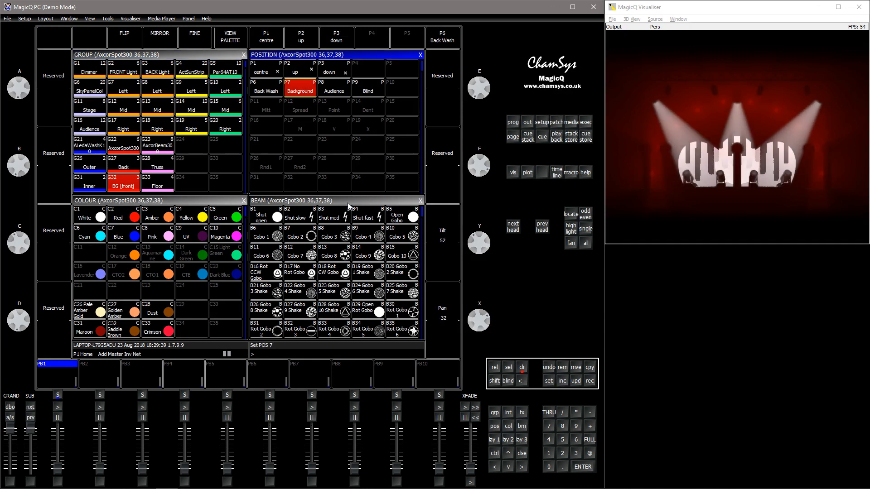
left_click(401, 235)
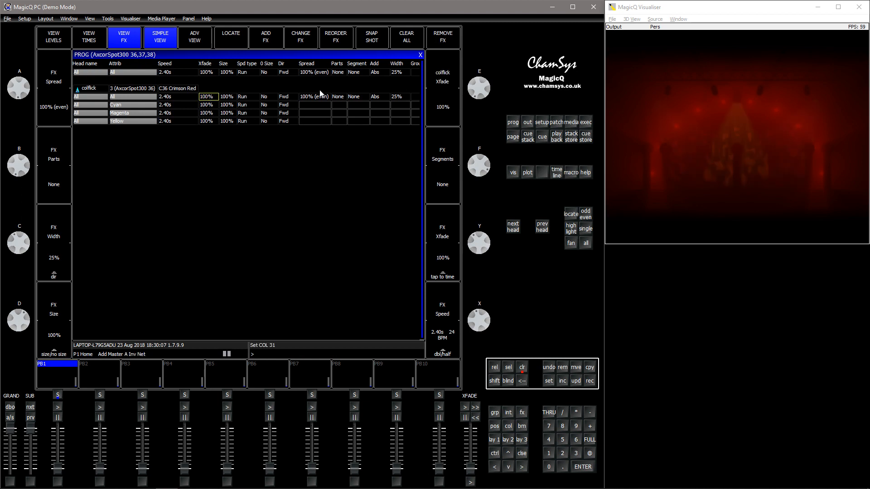
- Set colflick to 1.00s Odd/Even at 50% width, adding a 10% Plus Flickerup
left_click(399, 96)
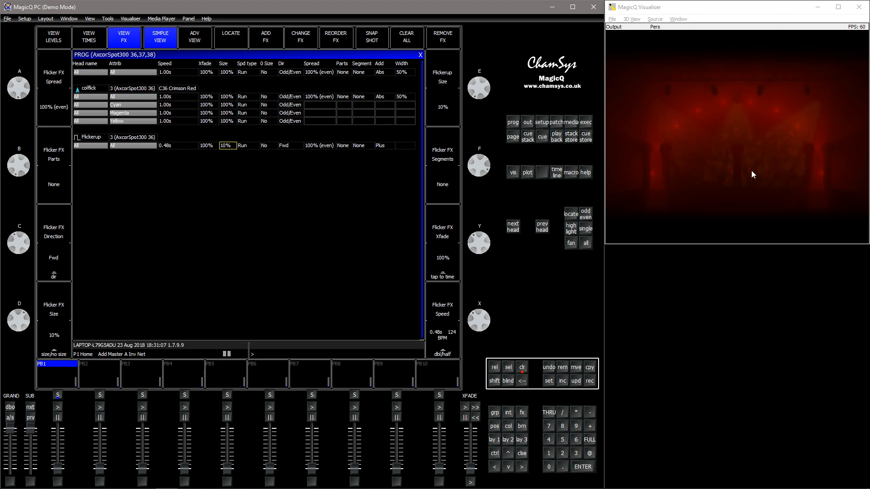
mouse_move(683, 146)
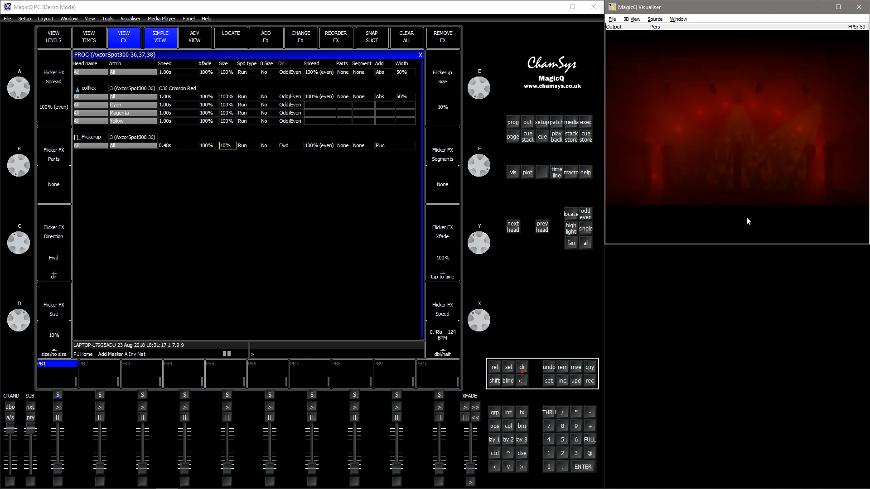
- Give the ActSunStrip group a Plus-mode damp dimmer effect at 15% width, 50% size
left_click(52, 37)
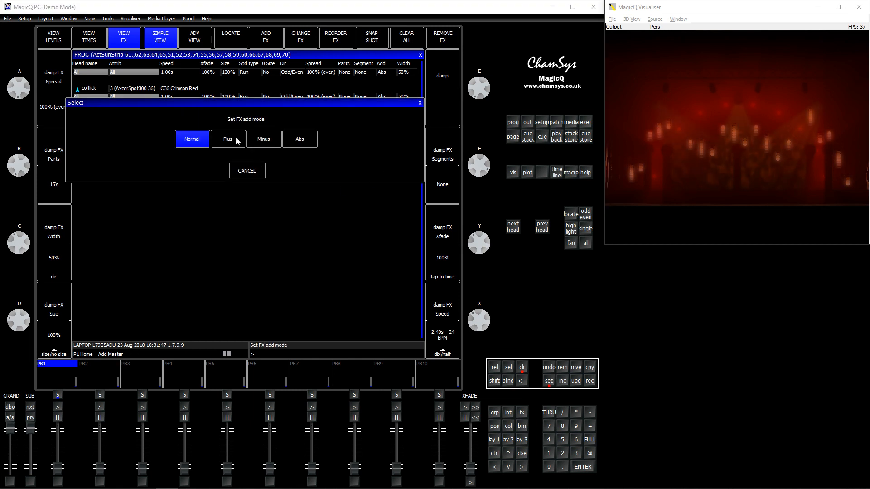
left_click(228, 139)
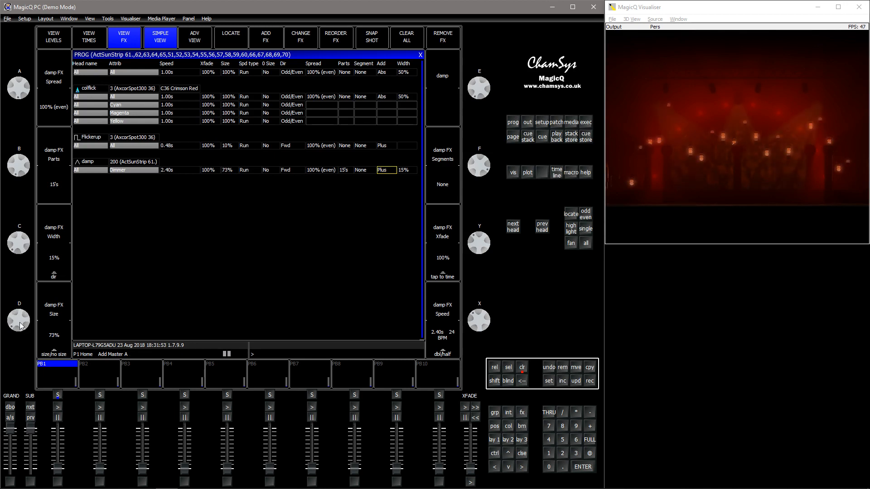
left_click(230, 170)
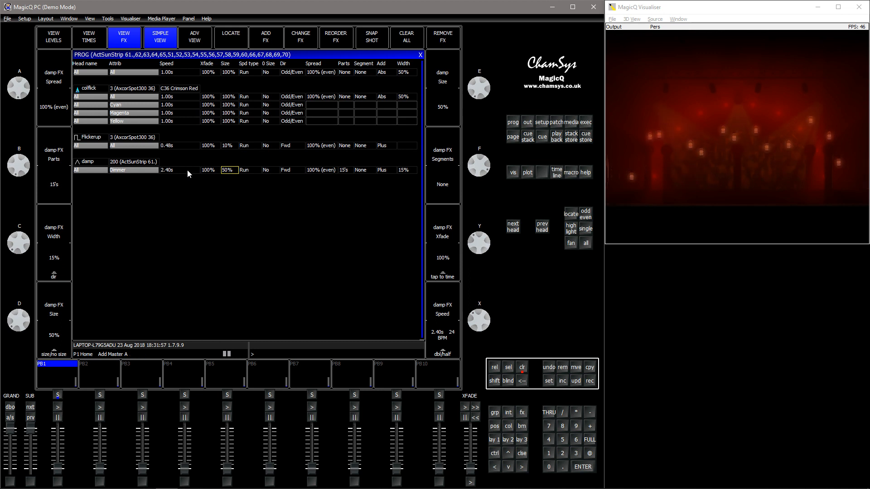
type("5.00")
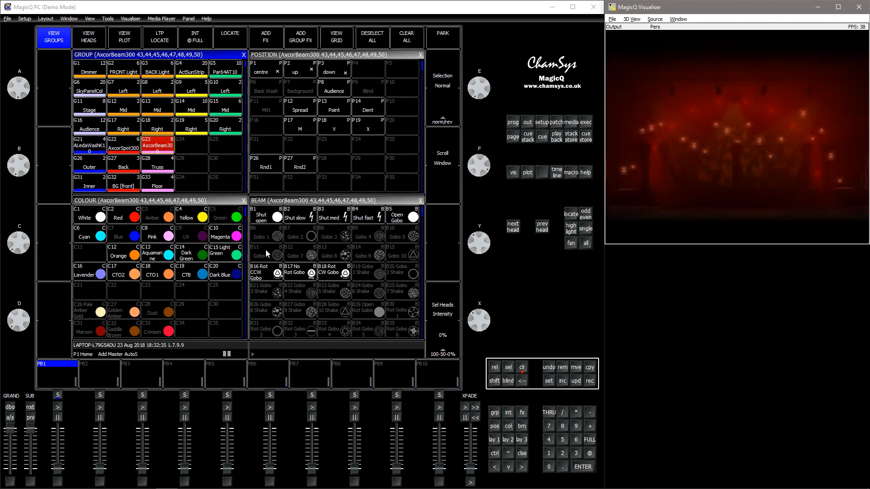
- Locate the AxcorBeam300 heads, fan them to Spread, tint CTO1, and set 50% intensity
left_click(230, 34)
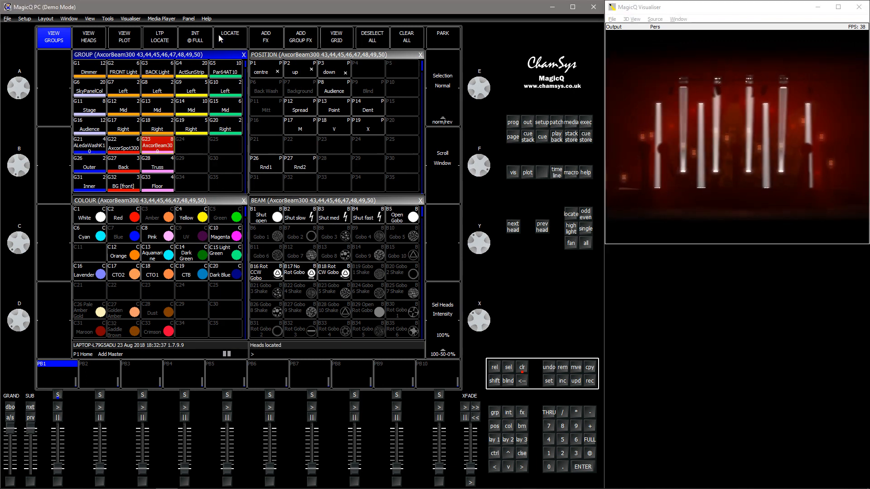
left_click(300, 106)
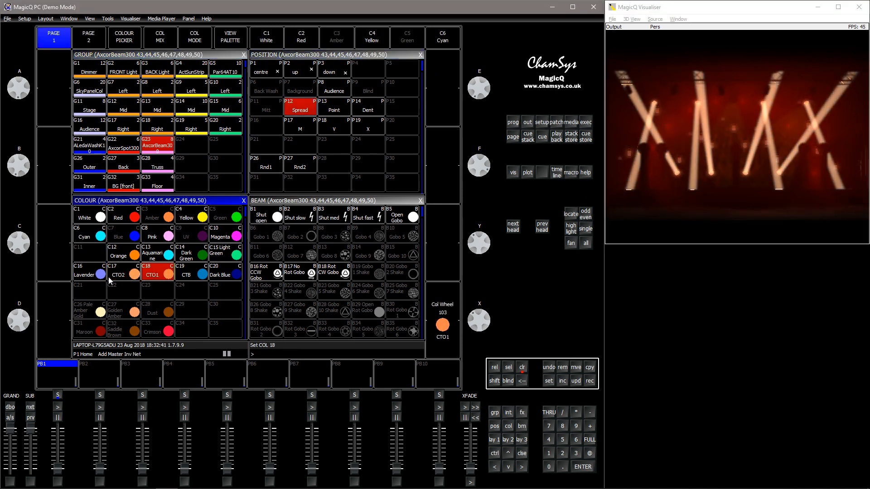
left_click(123, 275)
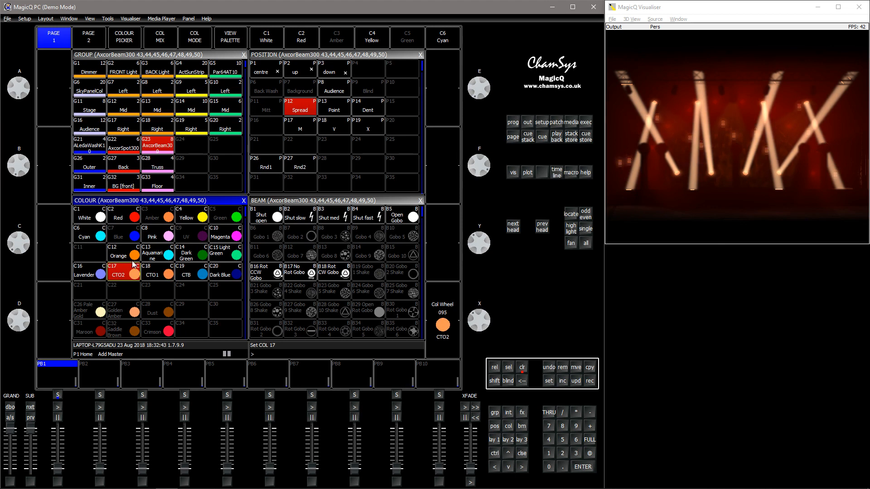
left_click(158, 274)
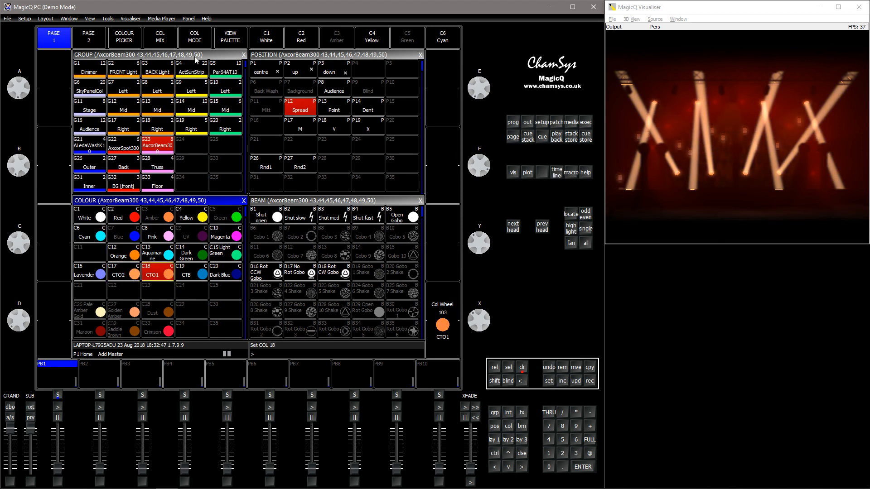
left_click(53, 36)
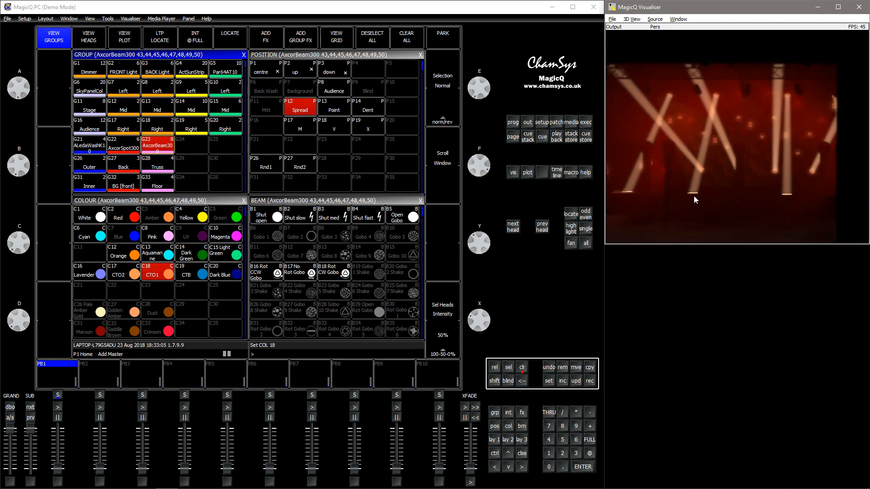
mouse_move(764, 201)
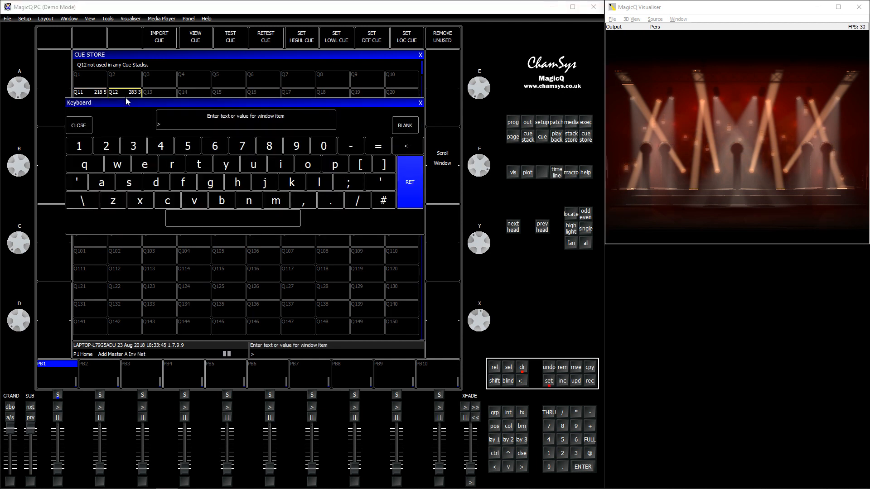
- Enter the name 'Lava' for cue Q12
type("Lava")
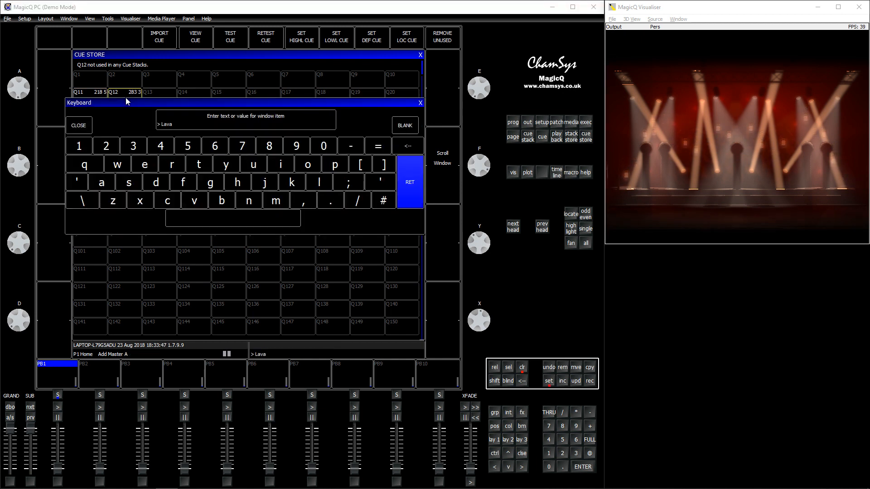